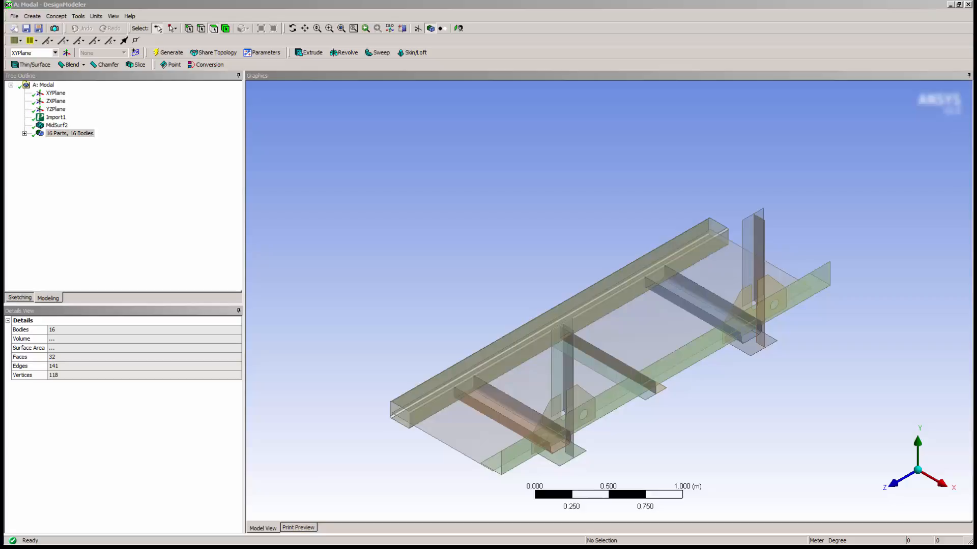
pyautogui.moveTo(952, 488)
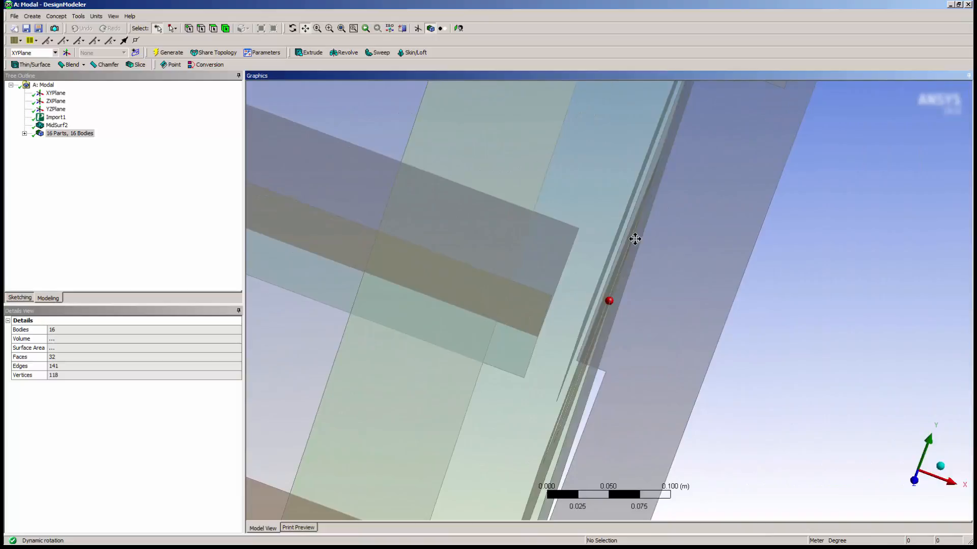
pyautogui.moveTo(879, 469)
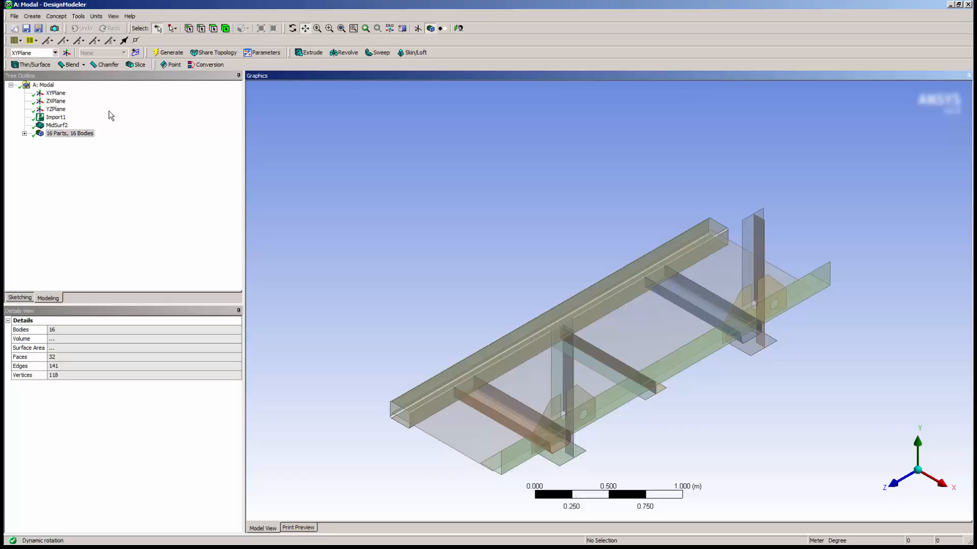
# Step: Weld three upright-plate edges to the gusset plate face and generate, giving 18 bodies
pyautogui.click(78, 16)
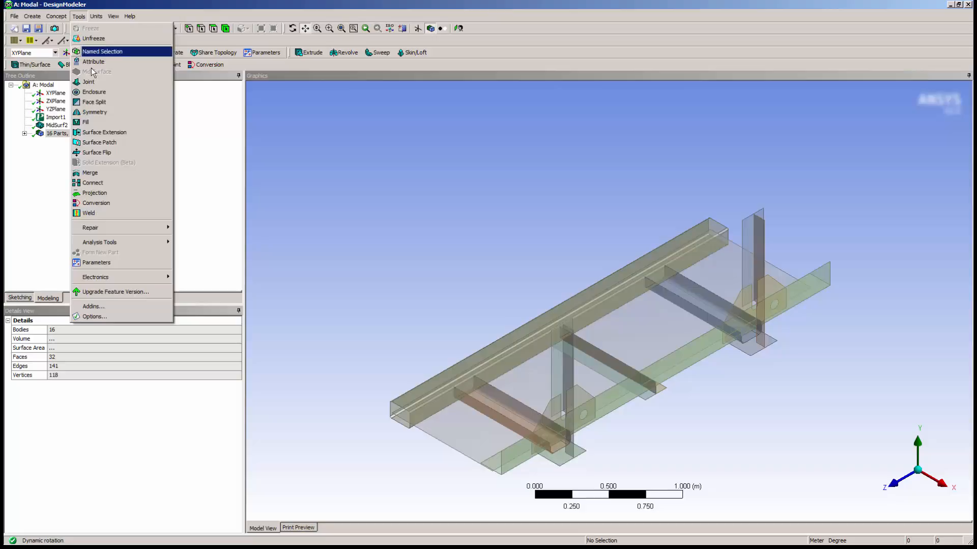
pyautogui.click(88, 213)
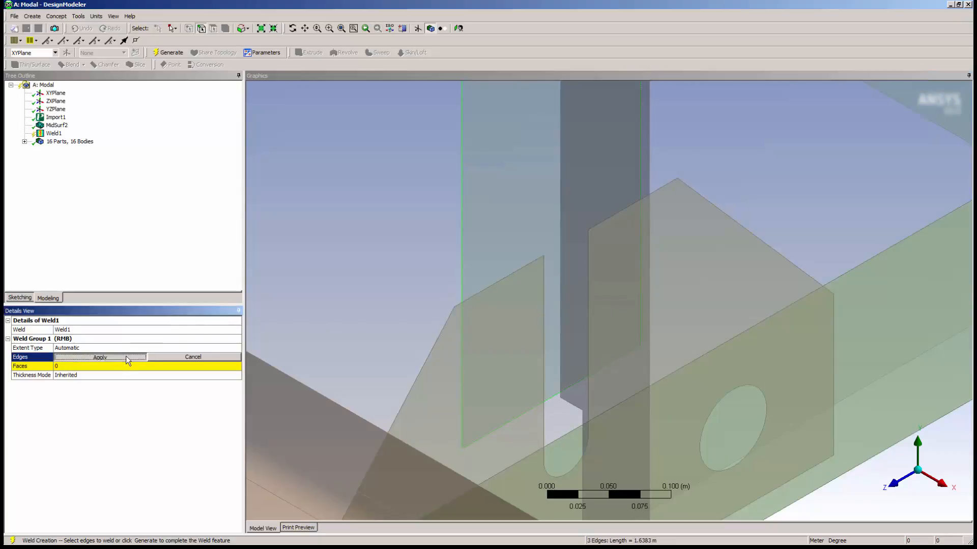
pyautogui.click(100, 357)
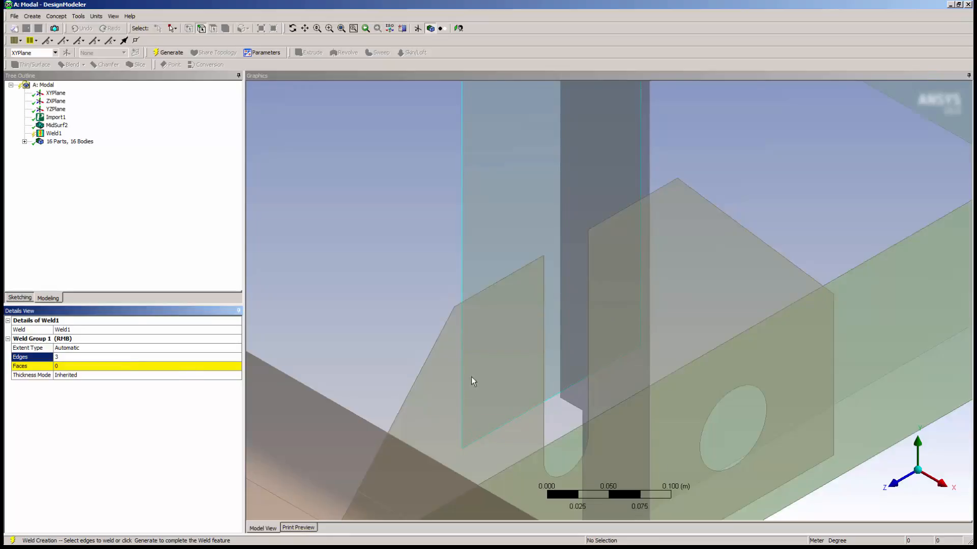
pyautogui.moveTo(643, 244)
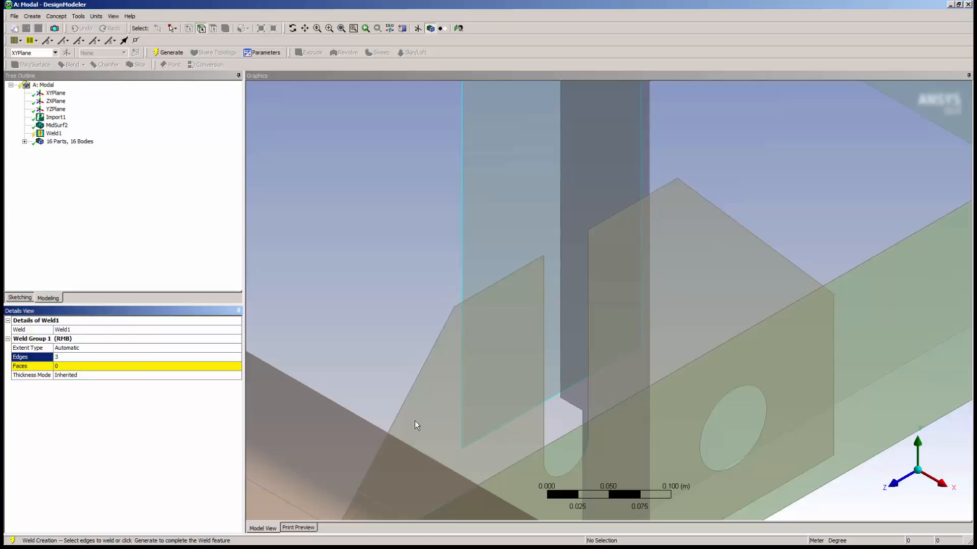
pyautogui.moveTo(451, 400)
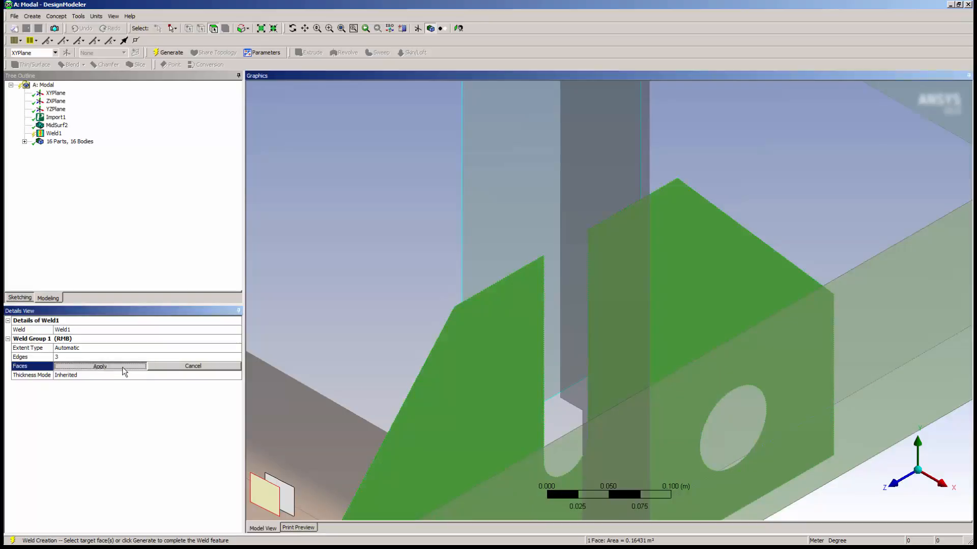
pyautogui.click(99, 365)
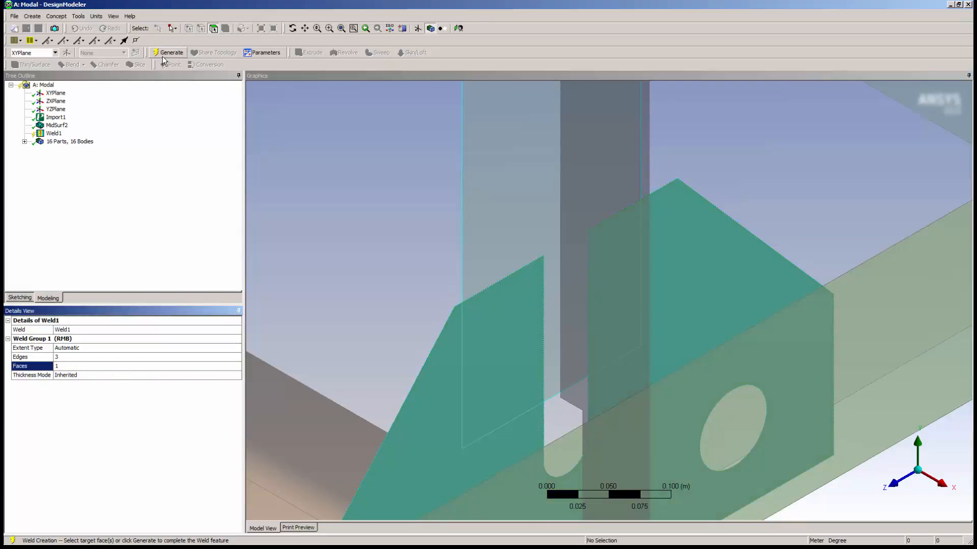
pyautogui.click(171, 52)
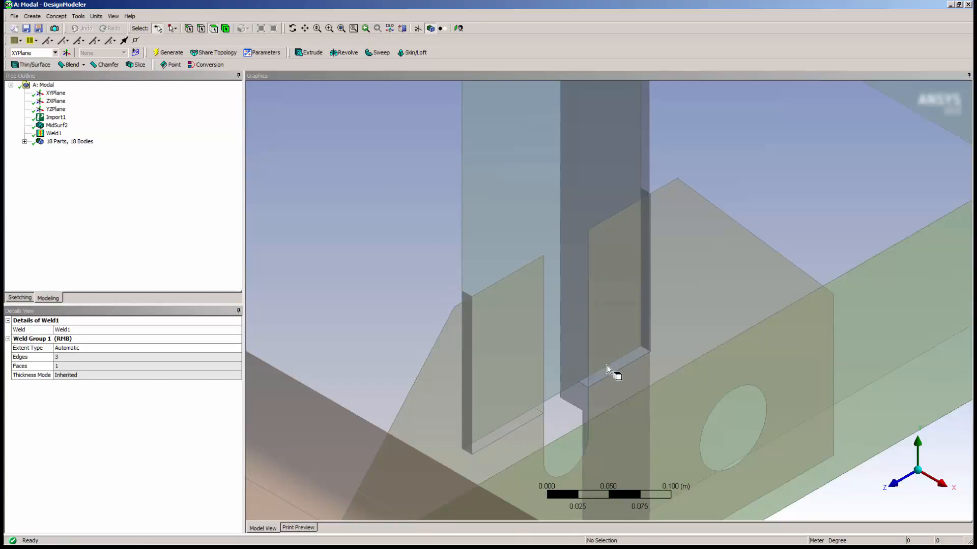
pyautogui.moveTo(781, 330)
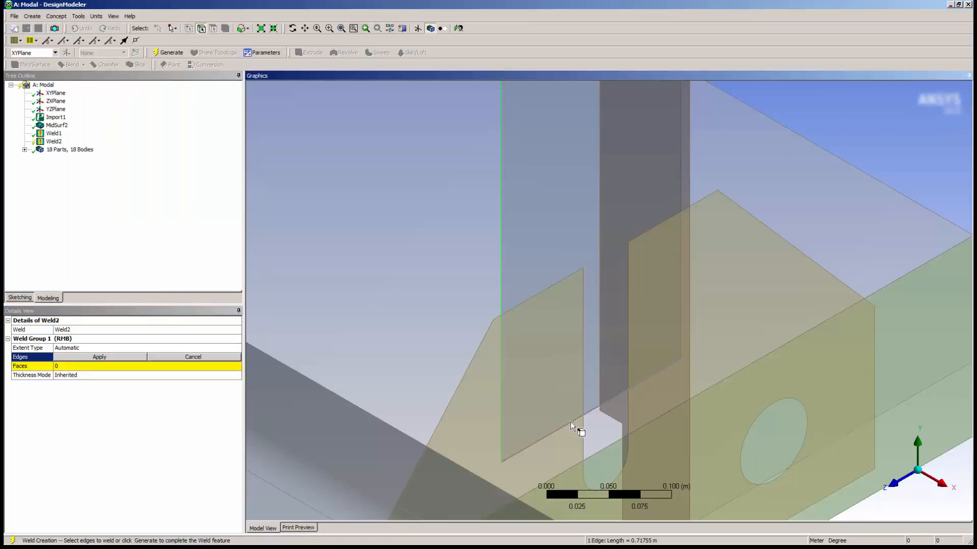
# Step: Create Weld2 joining three upright-plate edges to the gusset face, reaching 20 bodies
pyautogui.click(520, 315)
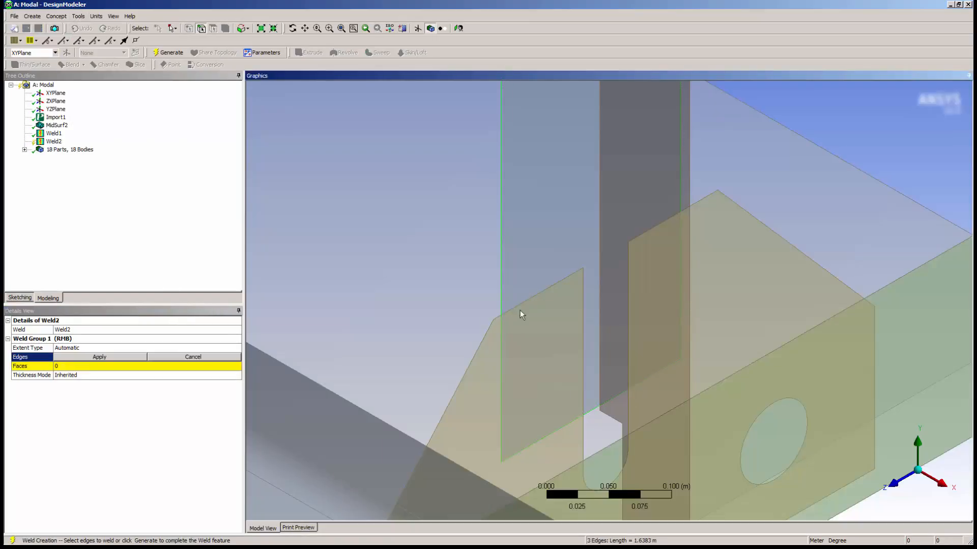
pyautogui.click(100, 357)
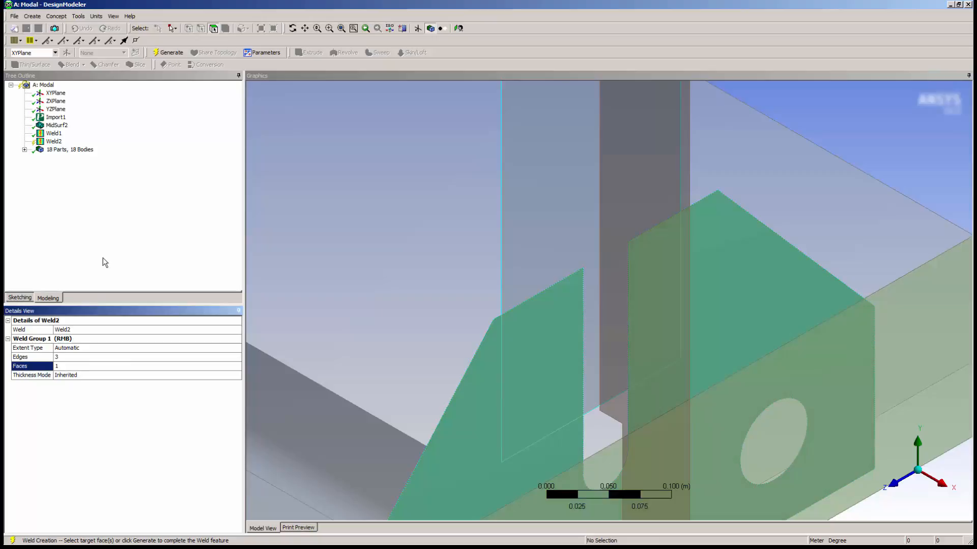
pyautogui.click(167, 53)
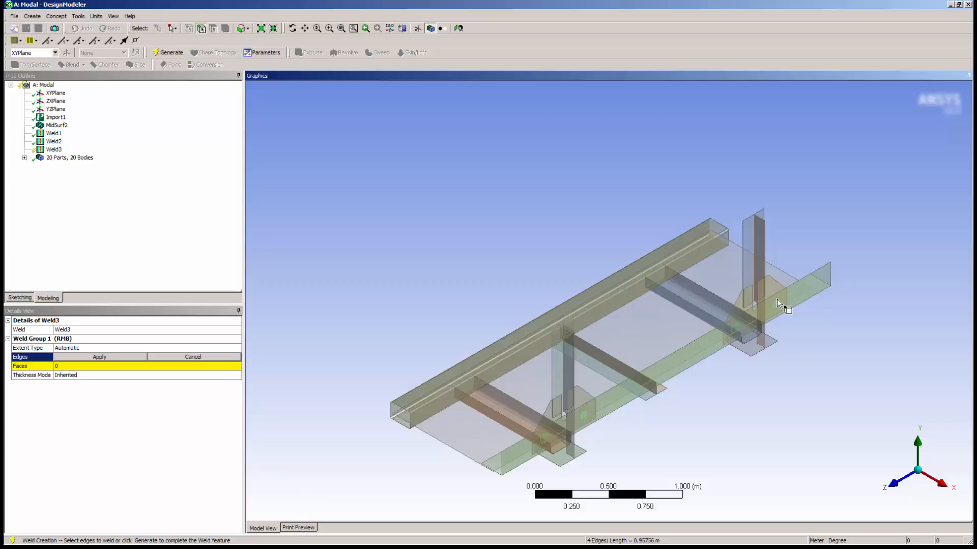
# Step: Apply four edges to the long side strip face as Weld3 and generate
pyautogui.click(98, 357)
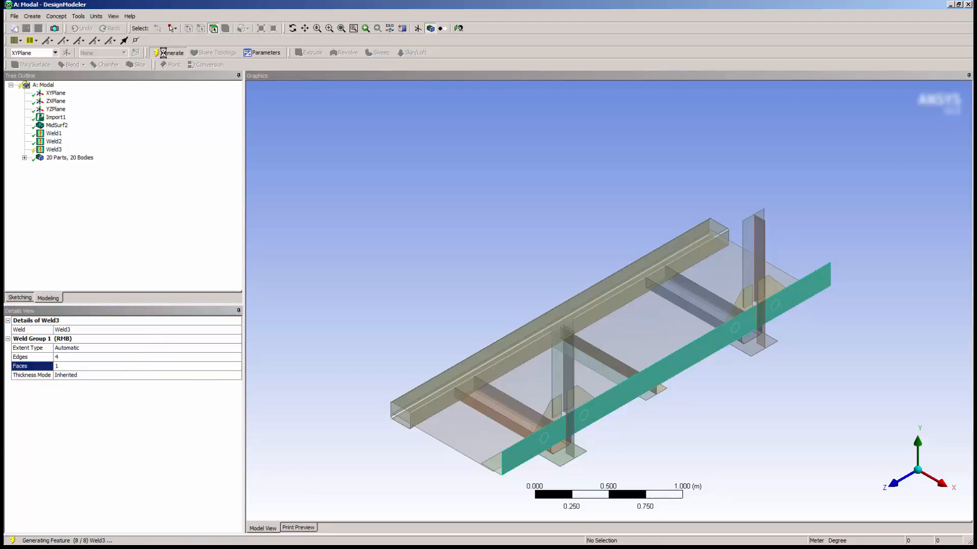
pyautogui.click(168, 53)
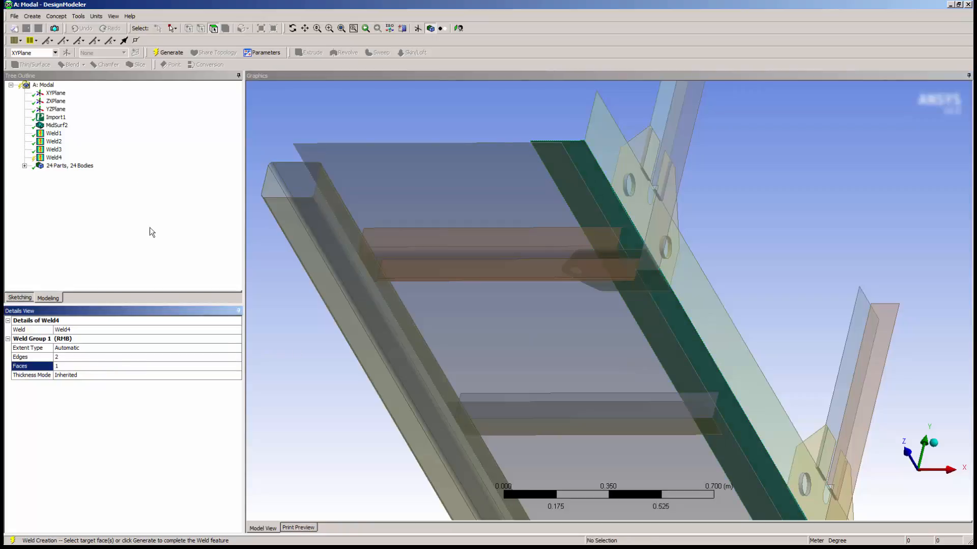
# Step: Generate Weld4 joining two edges to the side face, reaching 26 bodies
pyautogui.click(167, 53)
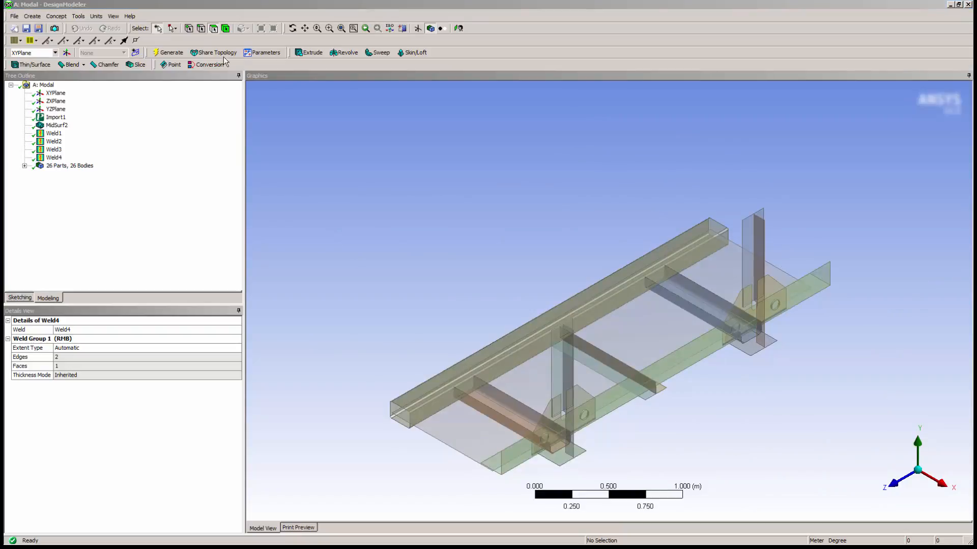
pyautogui.click(113, 15)
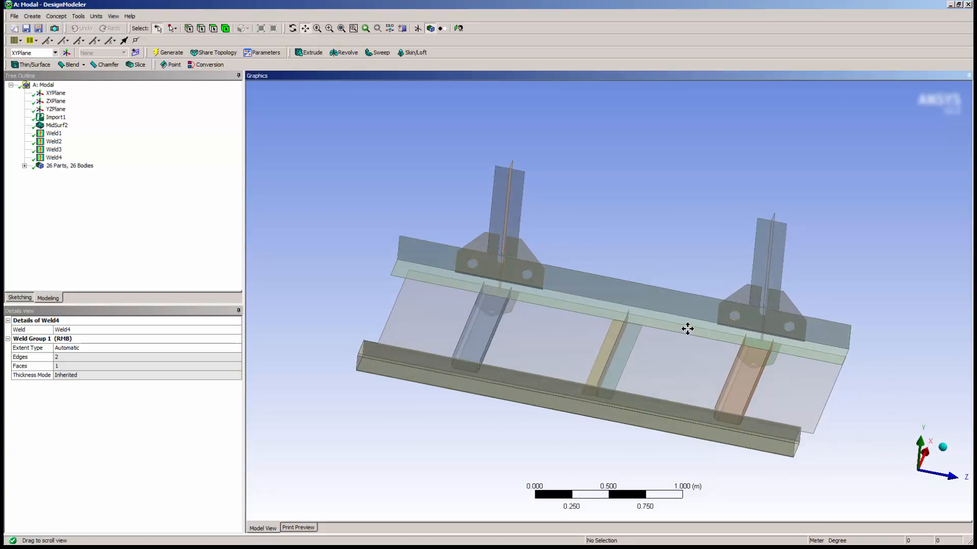
pyautogui.moveTo(213, 212)
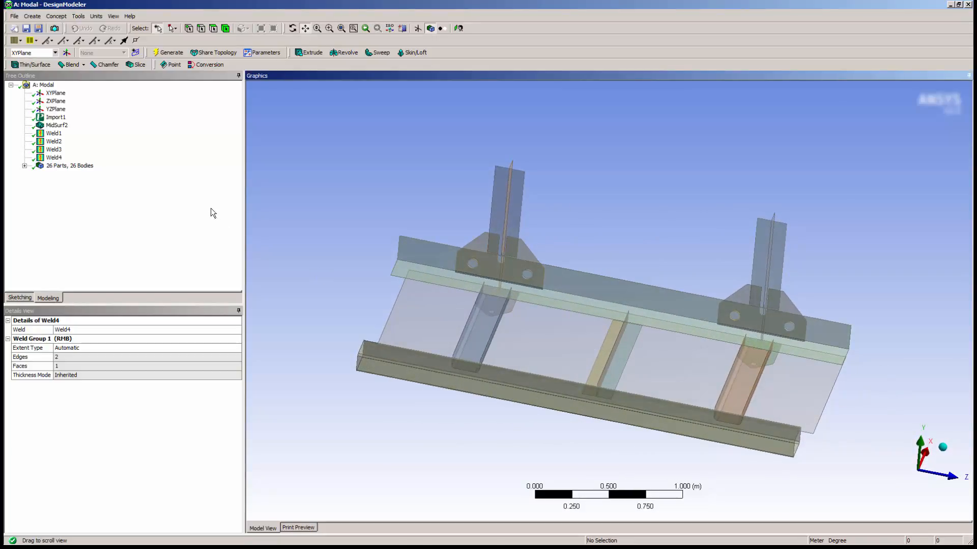
# Step: Weld the long edge to the plate face as Weld5, reaching 27 bodies
pyautogui.click(78, 16)
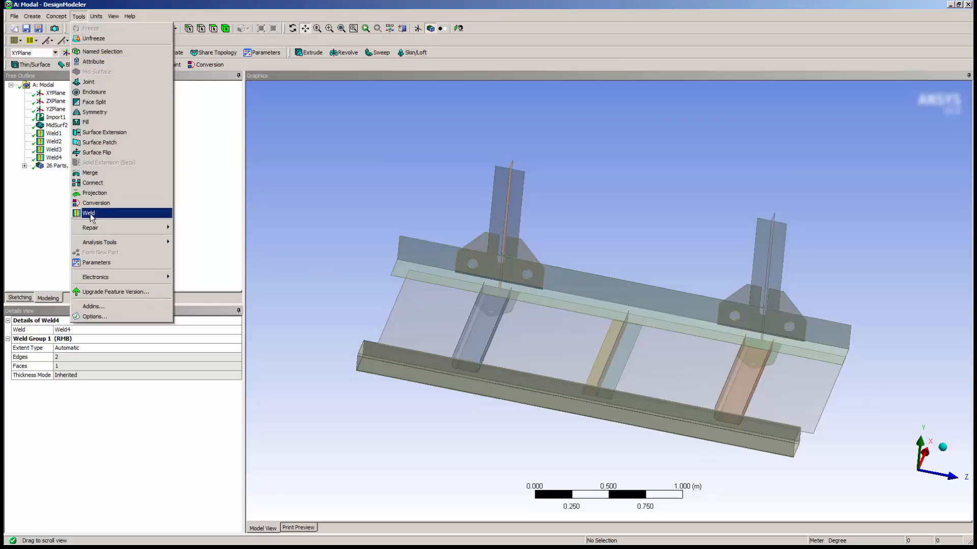
pyautogui.click(88, 213)
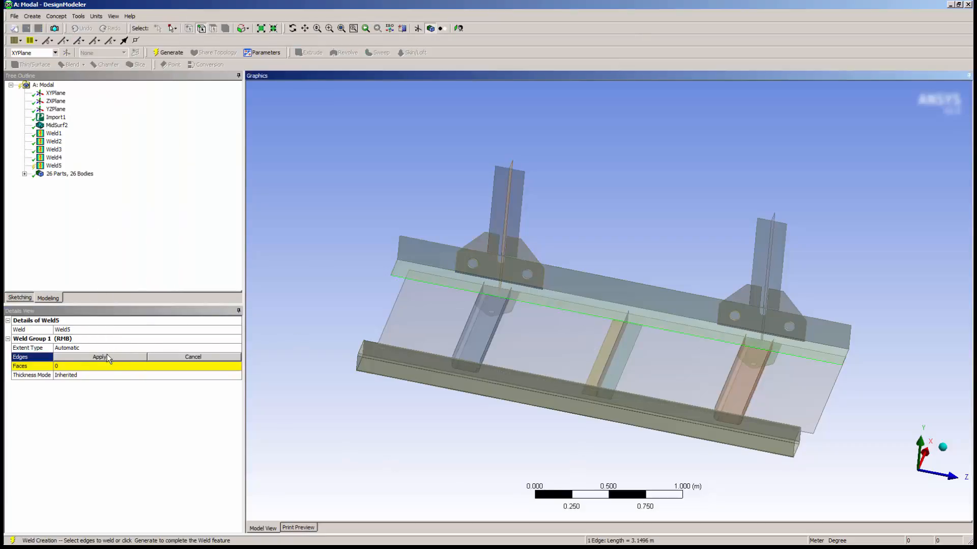
pyautogui.click(100, 358)
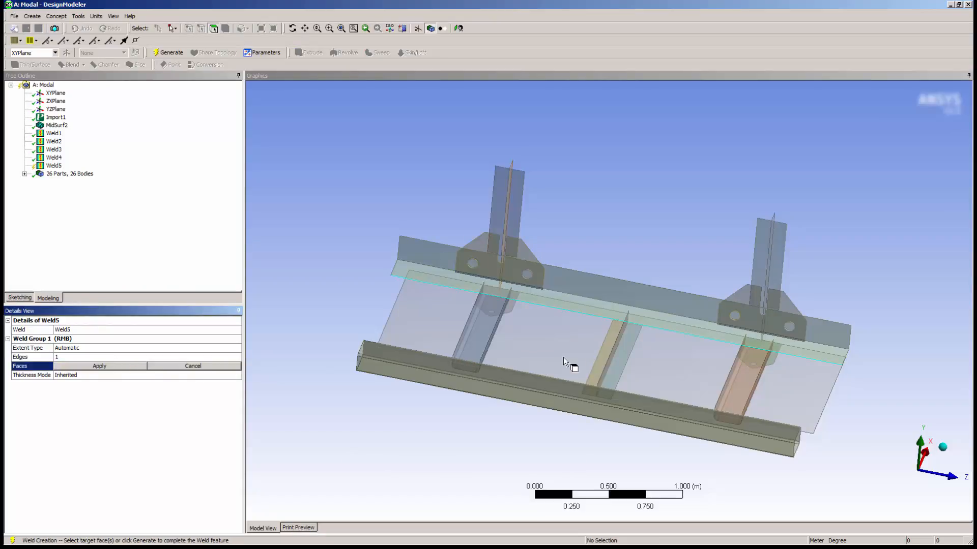
pyautogui.click(98, 366)
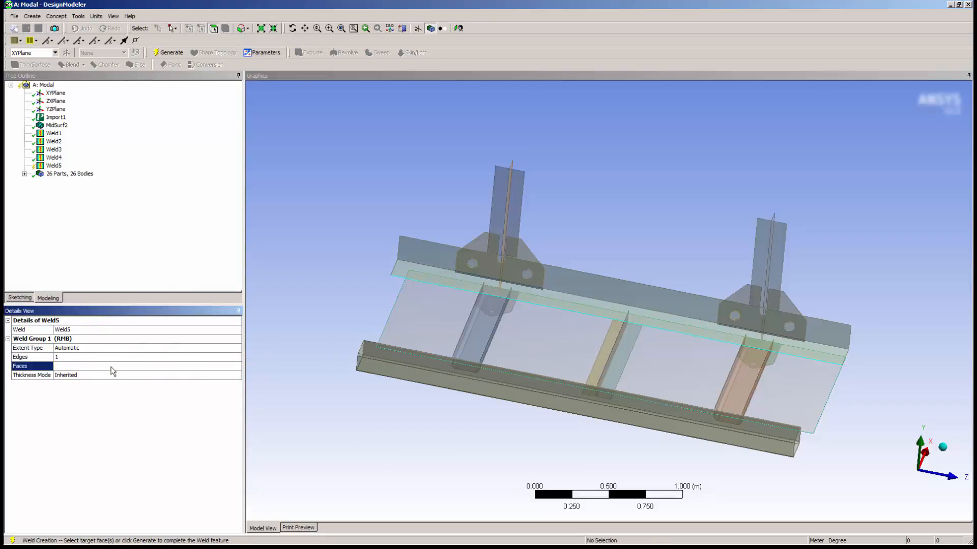
pyautogui.click(166, 52)
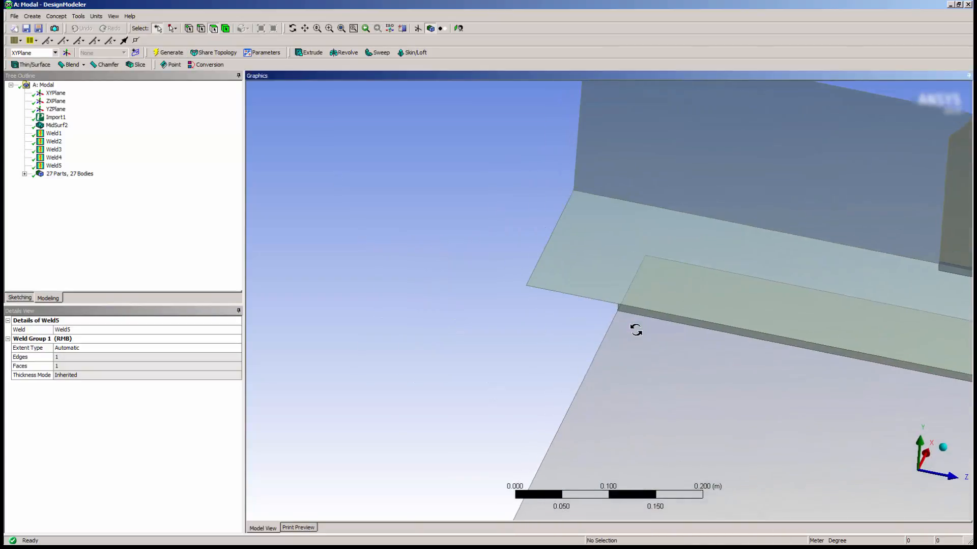
pyautogui.moveTo(600, 308)
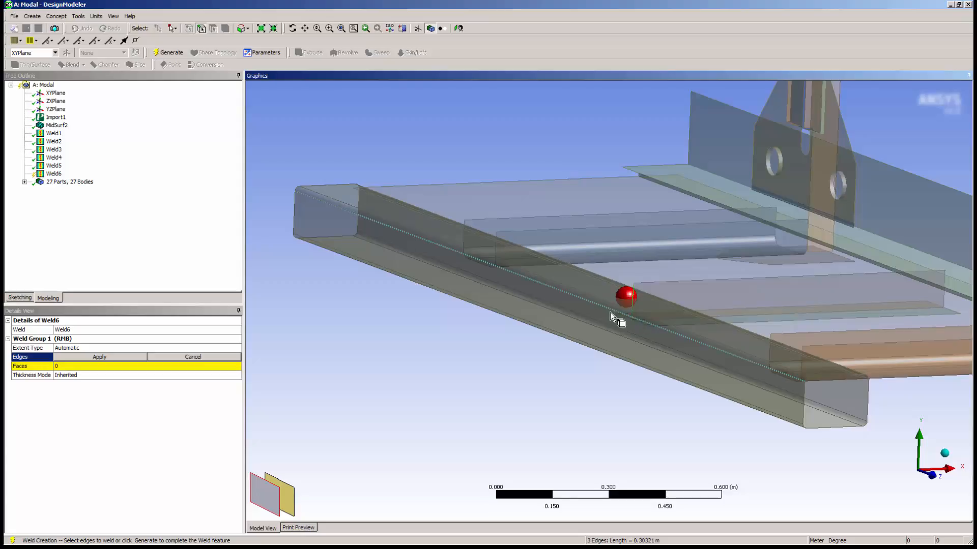
# Step: Weld the 13 rectangular tube edges to the overlapping face, reaching 32 bodies
pyautogui.click(502, 259)
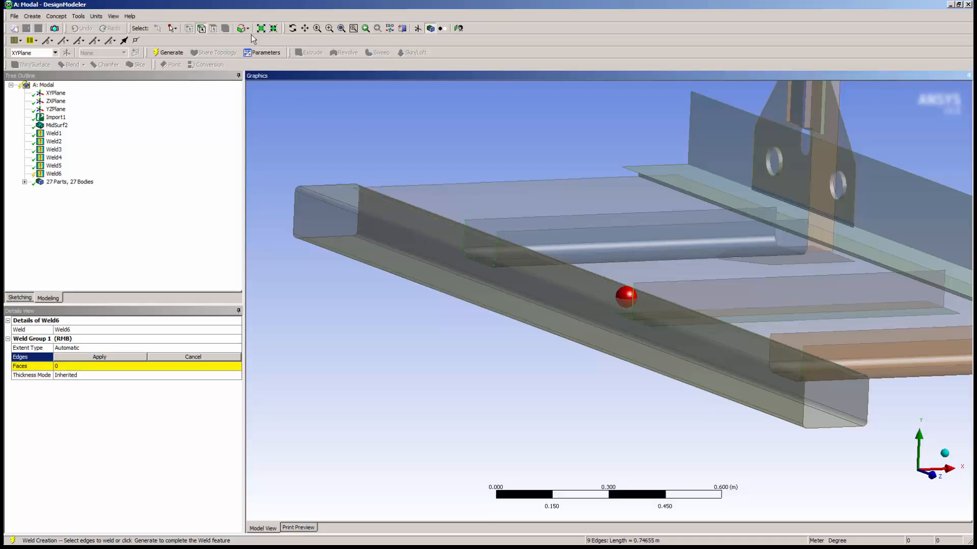
pyautogui.click(682, 330)
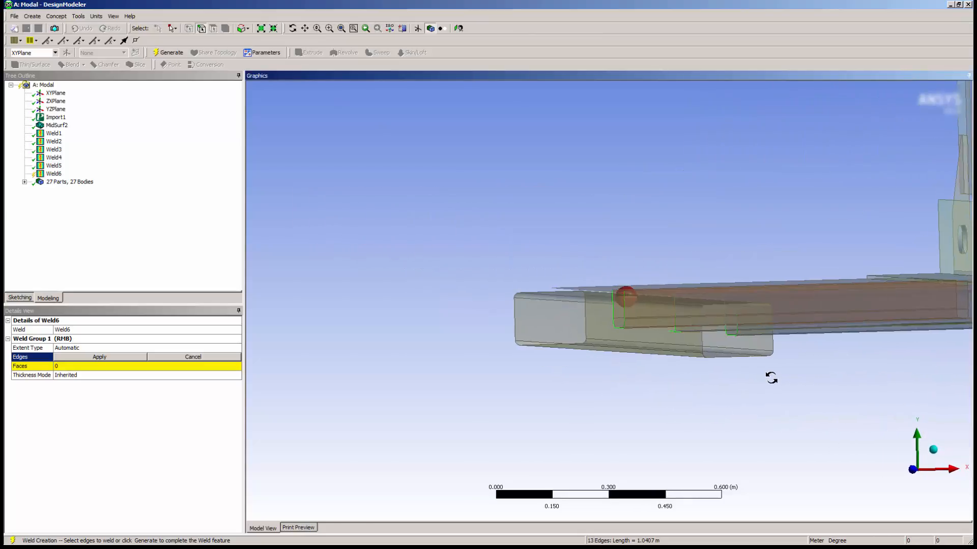
pyautogui.click(99, 357)
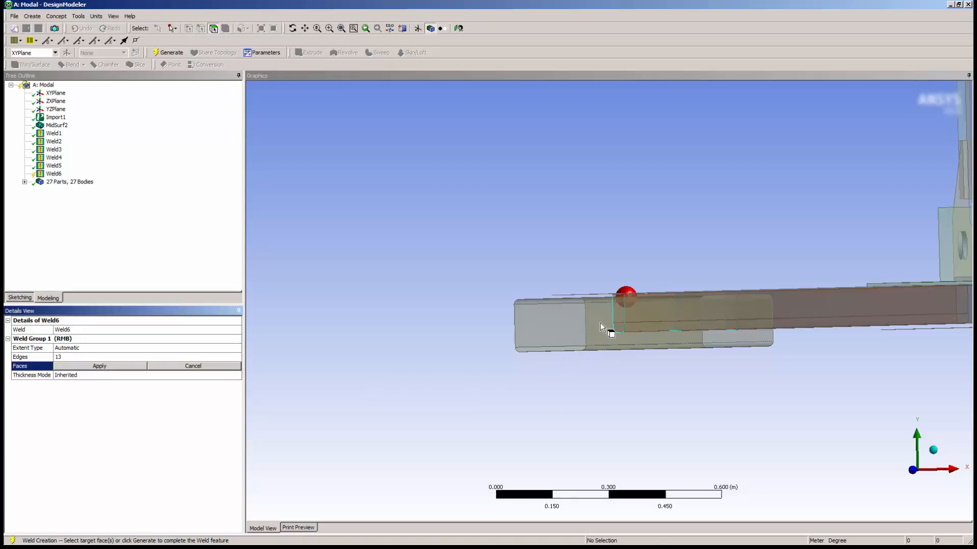
pyautogui.click(616, 324)
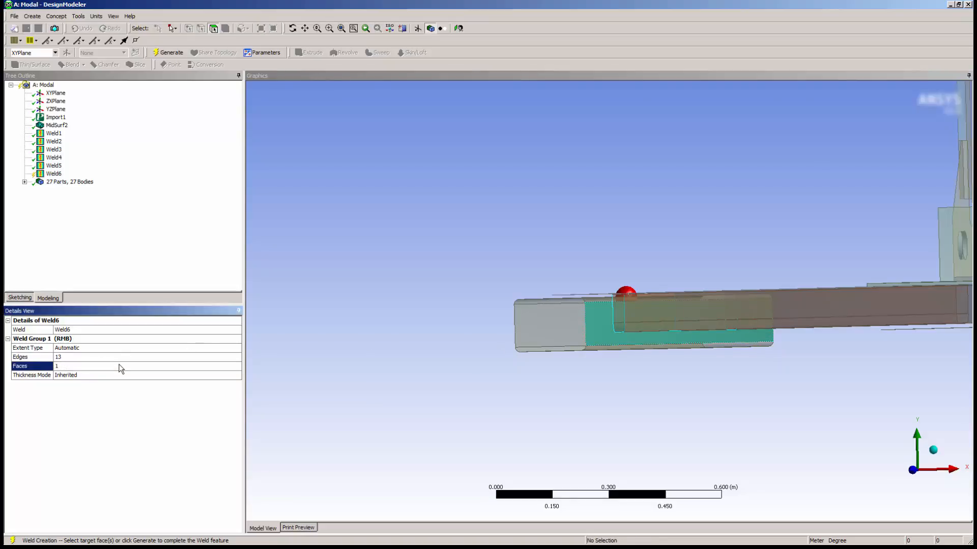
pyautogui.click(167, 53)
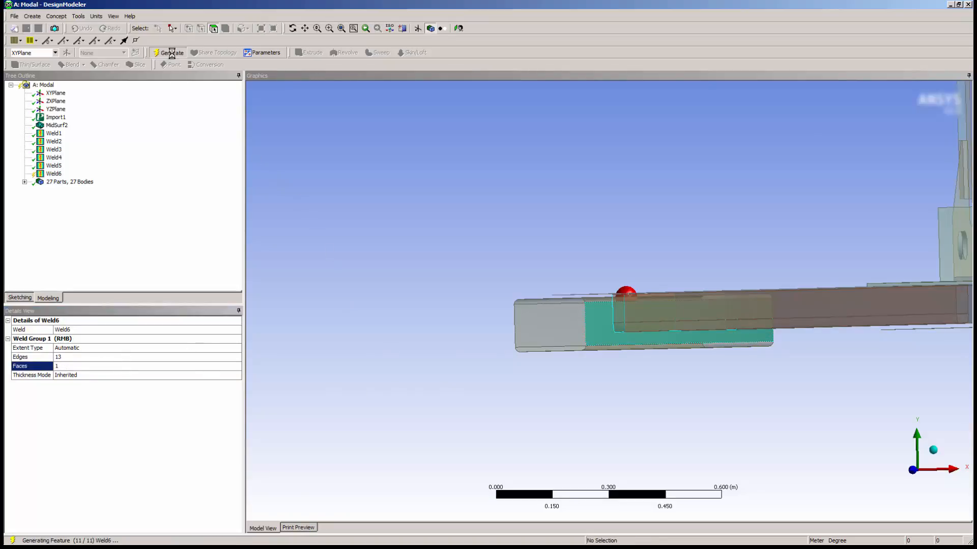
pyautogui.click(172, 53)
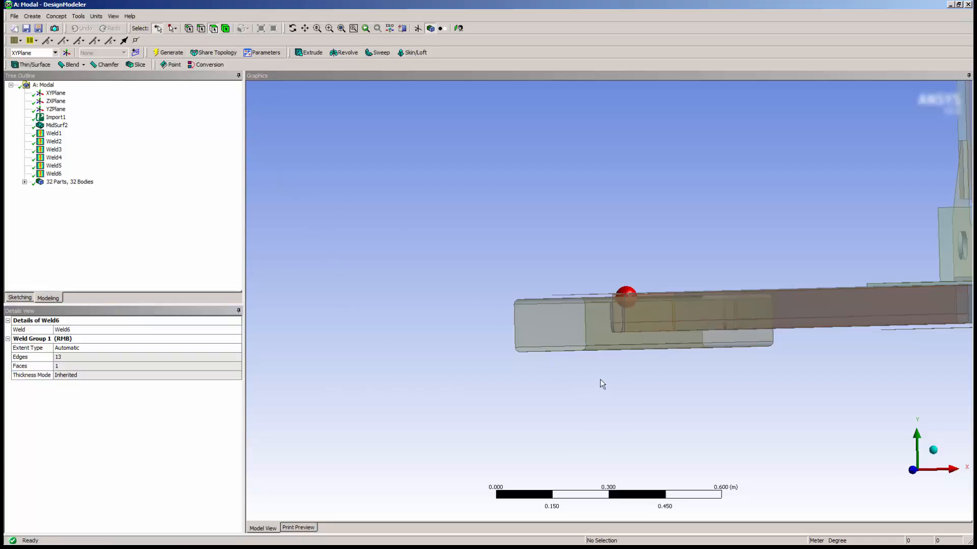